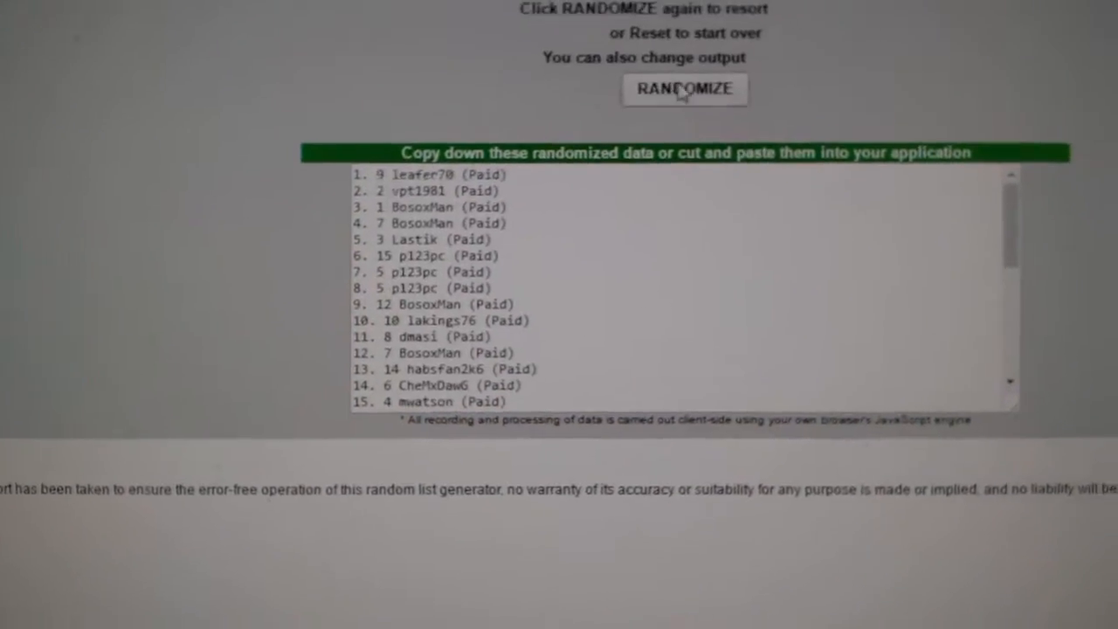
Scroll down to view the randomized list of 30 team names in the output
{"action": "scroll", "scroll_direction": "down", "scroll_amount": 3}
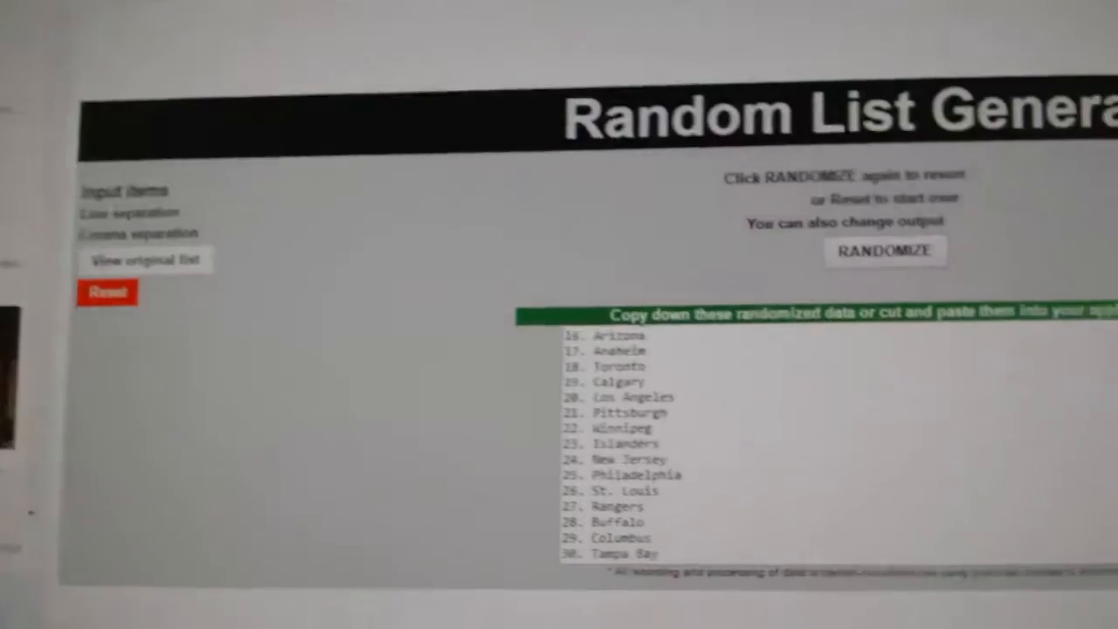
Randomize the 30 team names twice to get a new shuffled order
{"action": "scroll", "scroll_direction": "down", "scroll_amount": 3}
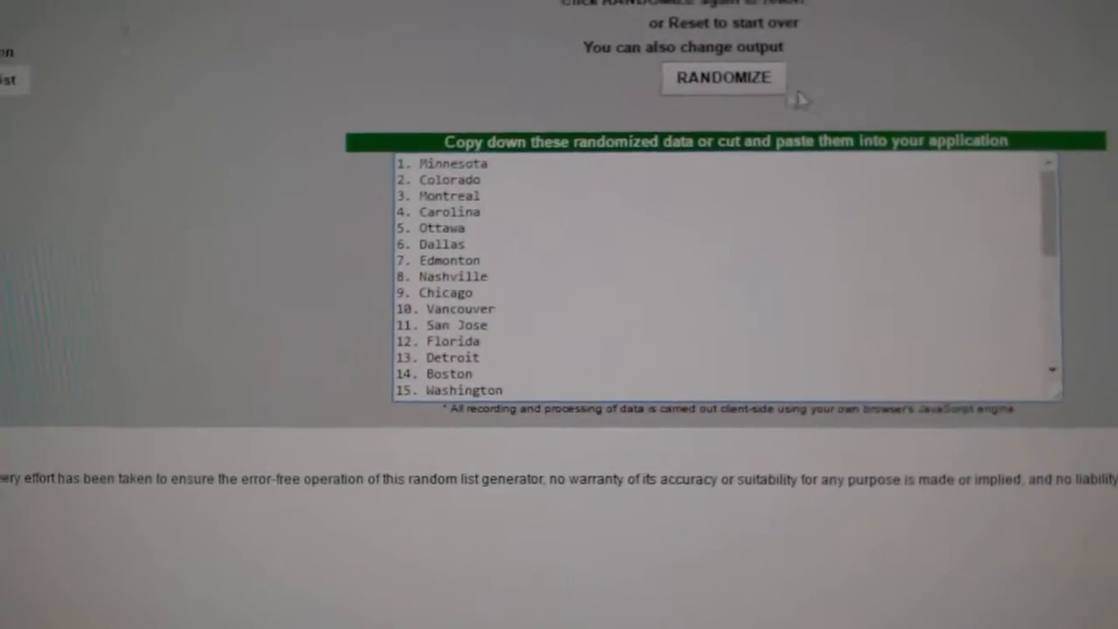
{"action": "left_click", "coordinate": [724, 78]}
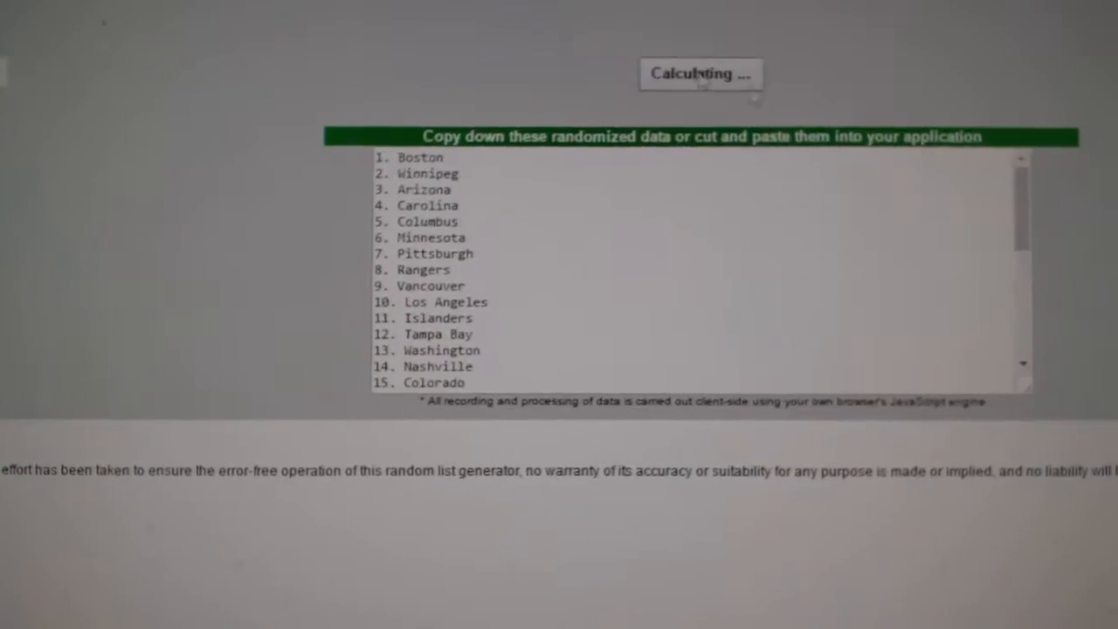
{"action": "left_click", "coordinate": [710, 43]}
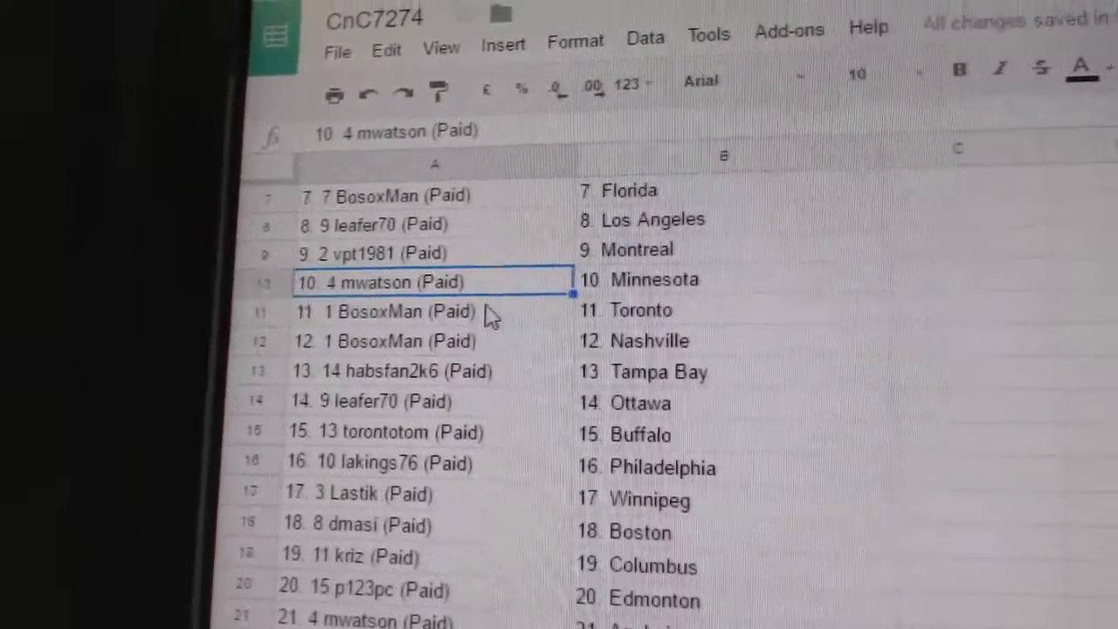
Select a participant entry in column A to review the participant–team pairings
{"action": "left_click", "coordinate": [428, 349]}
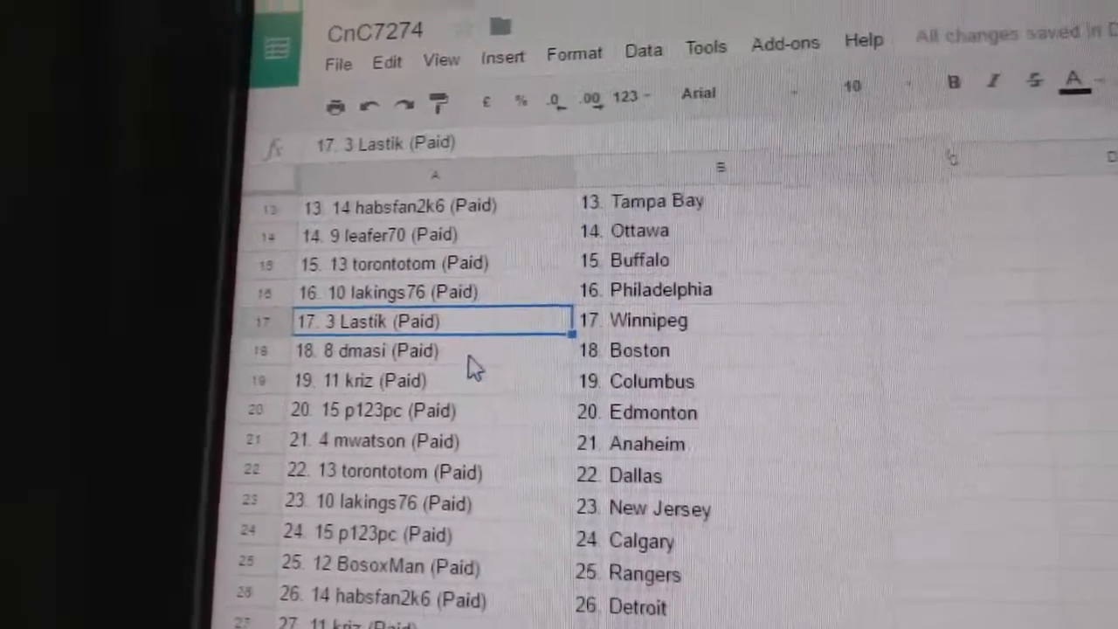
{"action": "left_click", "coordinate": [428, 359]}
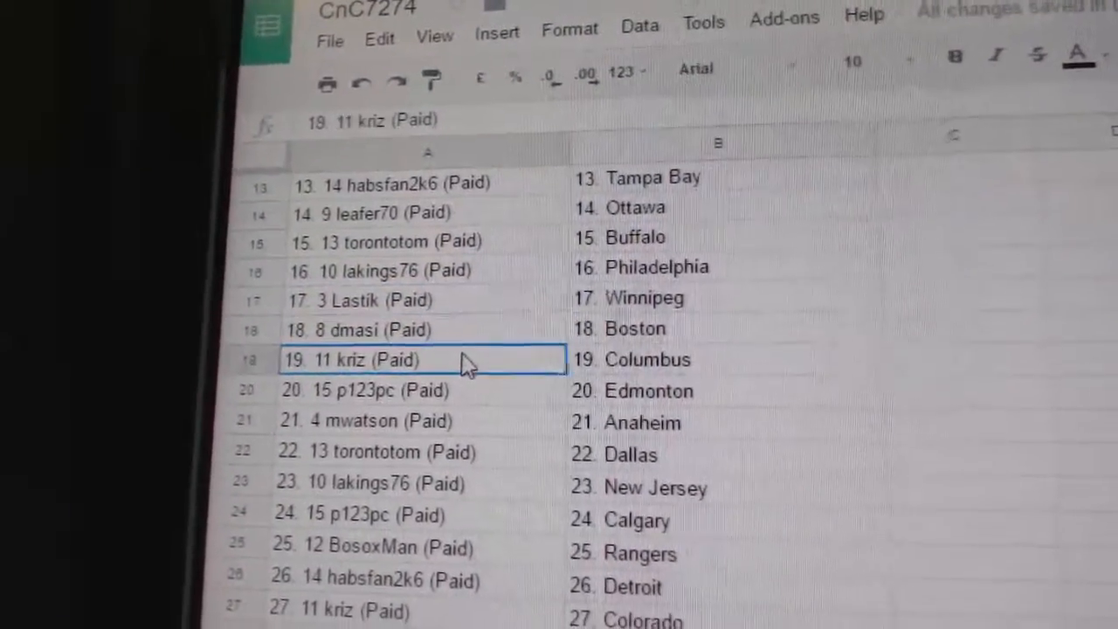
{"action": "scroll", "scroll_direction": "down", "scroll_amount": 3}
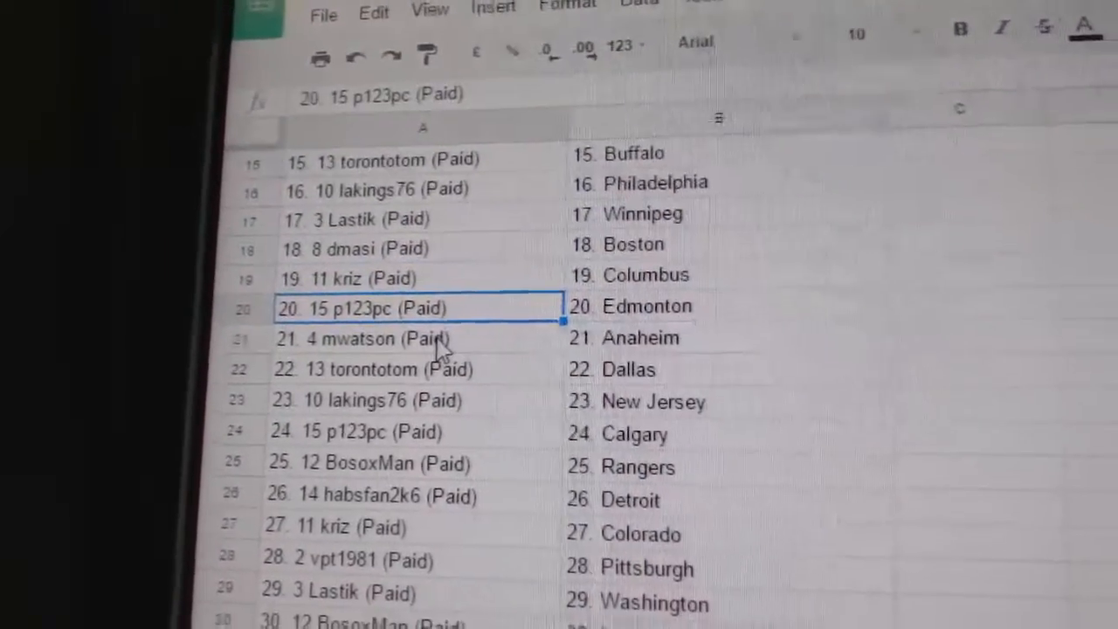
{"action": "left_click", "coordinate": [419, 341]}
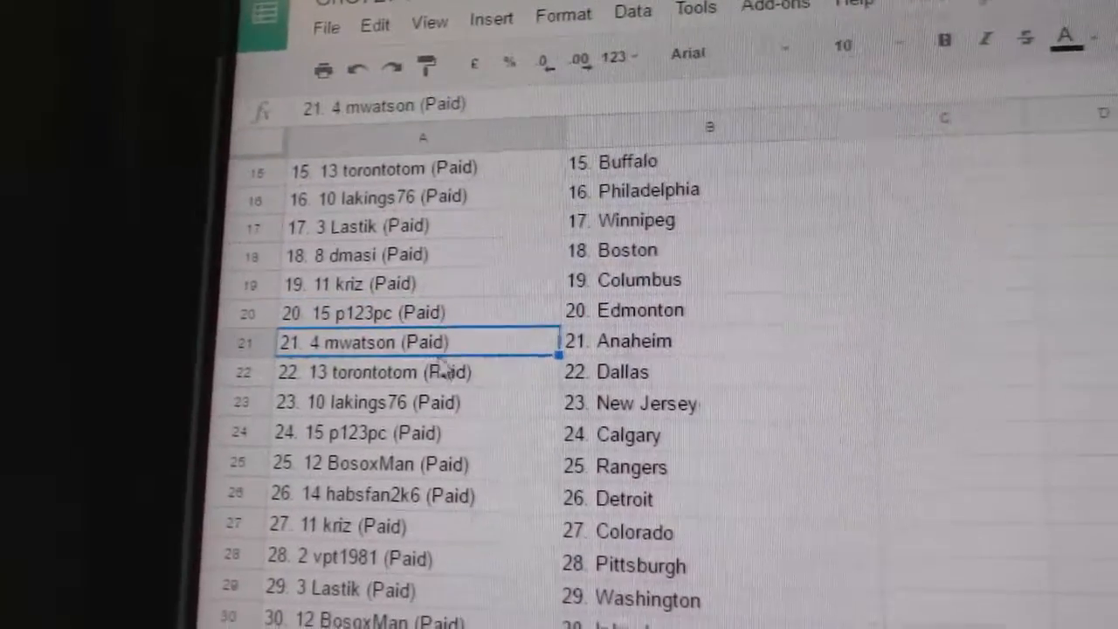
{"action": "scroll", "scroll_direction": "down", "scroll_amount": 3}
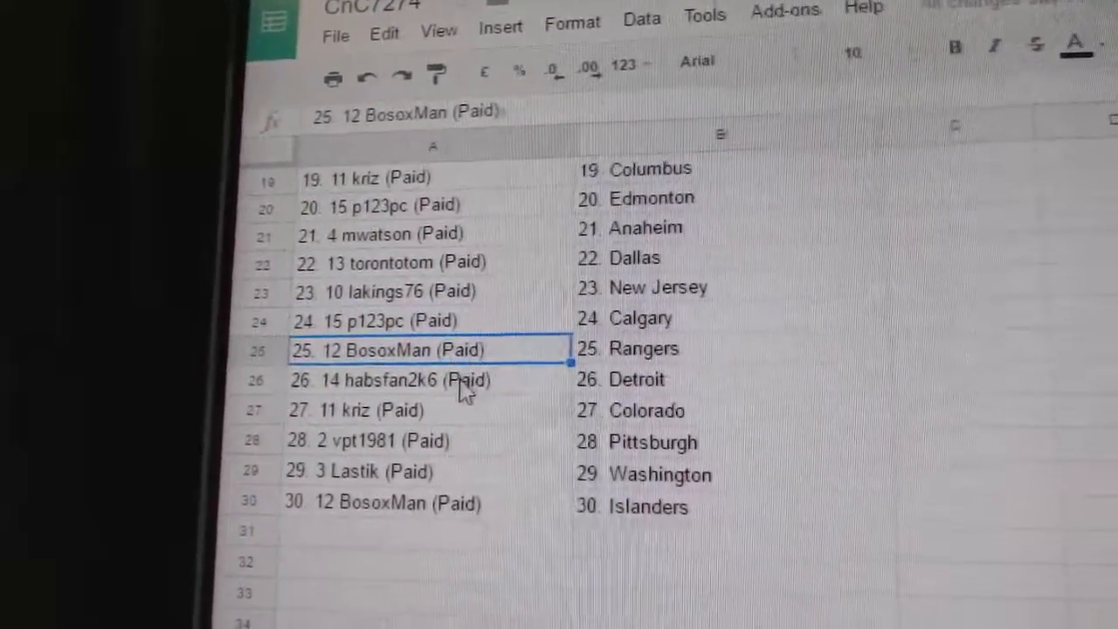
{"action": "scroll", "scroll_direction": "down", "scroll_amount": 3}
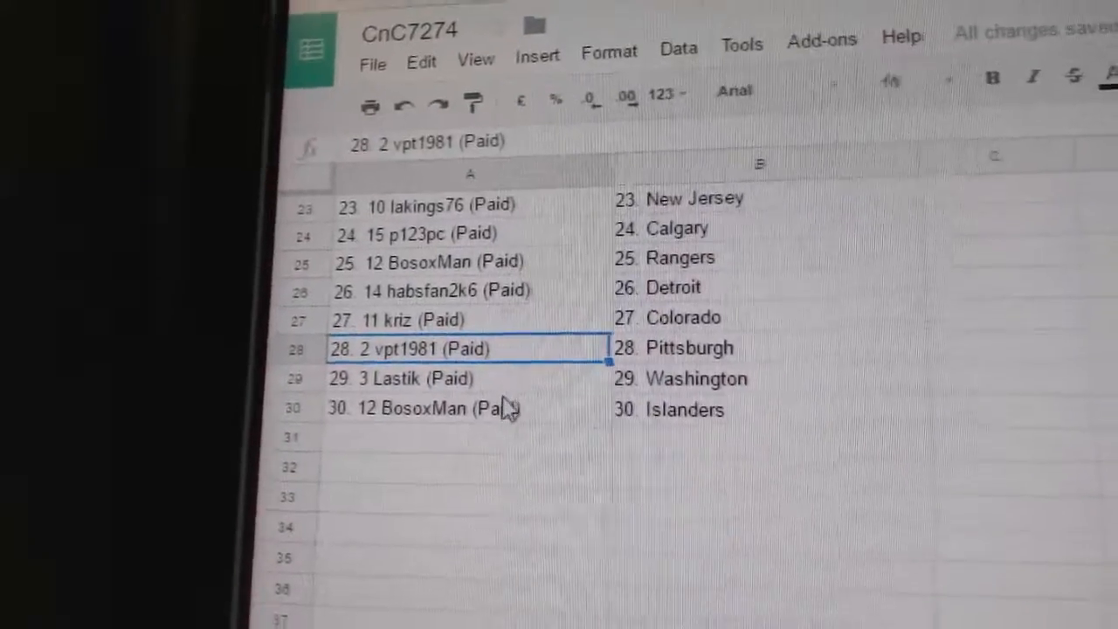
{"action": "left_click", "coordinate": [424, 406]}
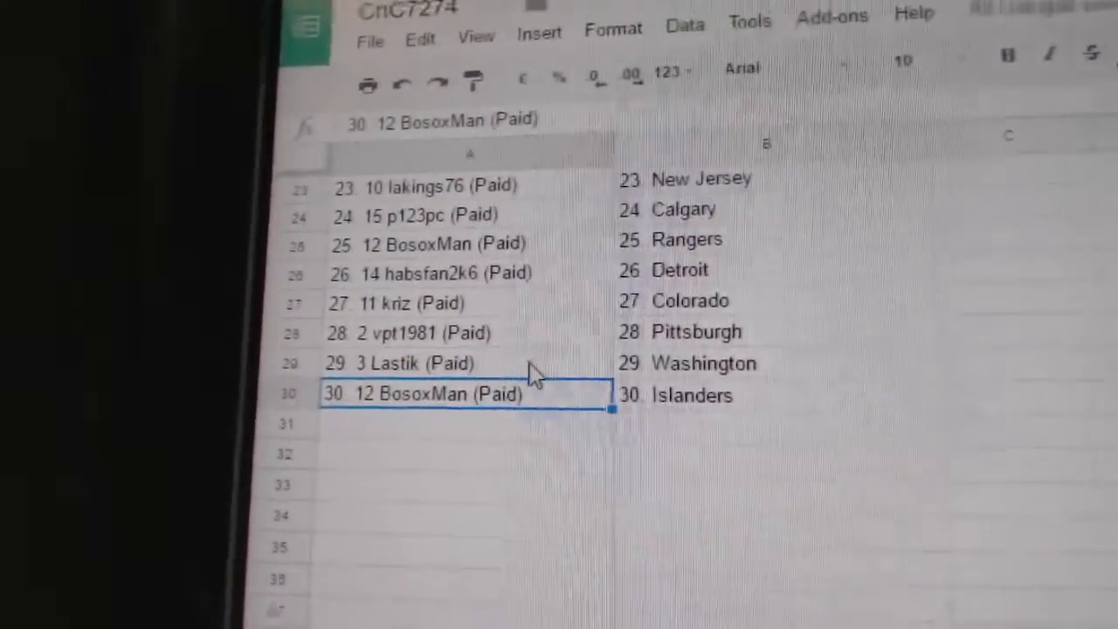